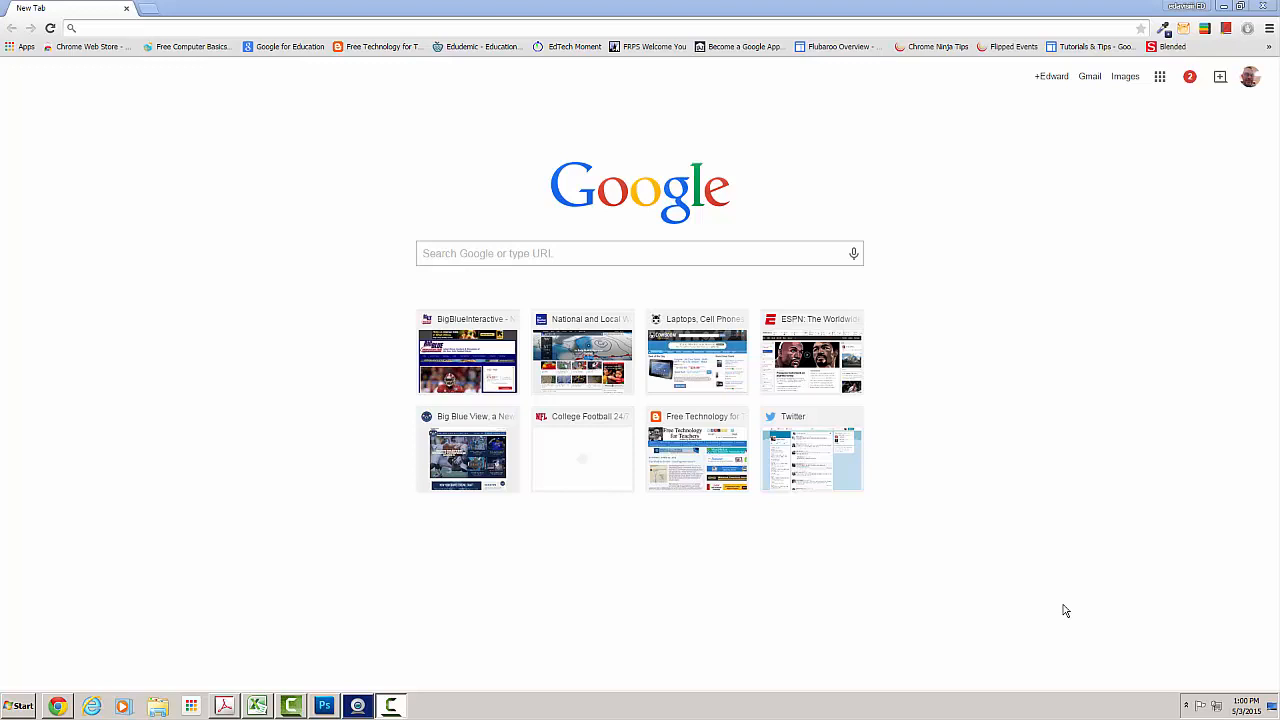
mouse_move(430, 308)
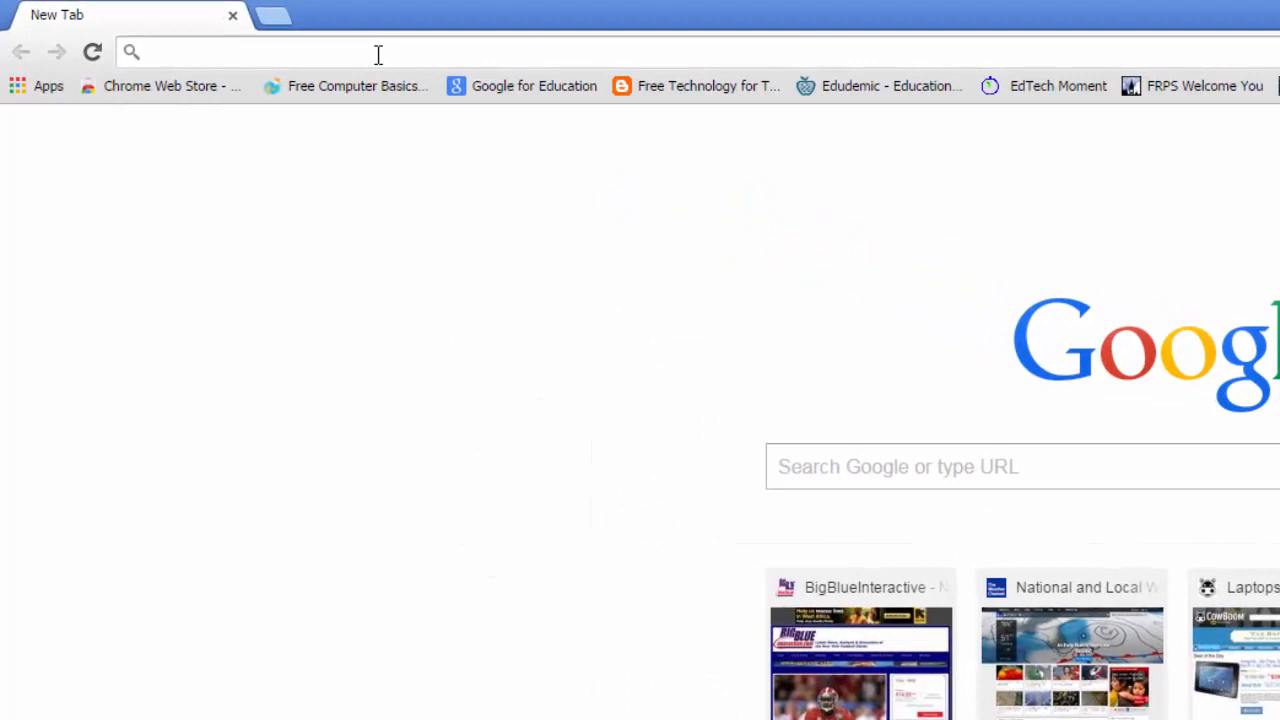
Search Google for "patterns".
text(patterns)
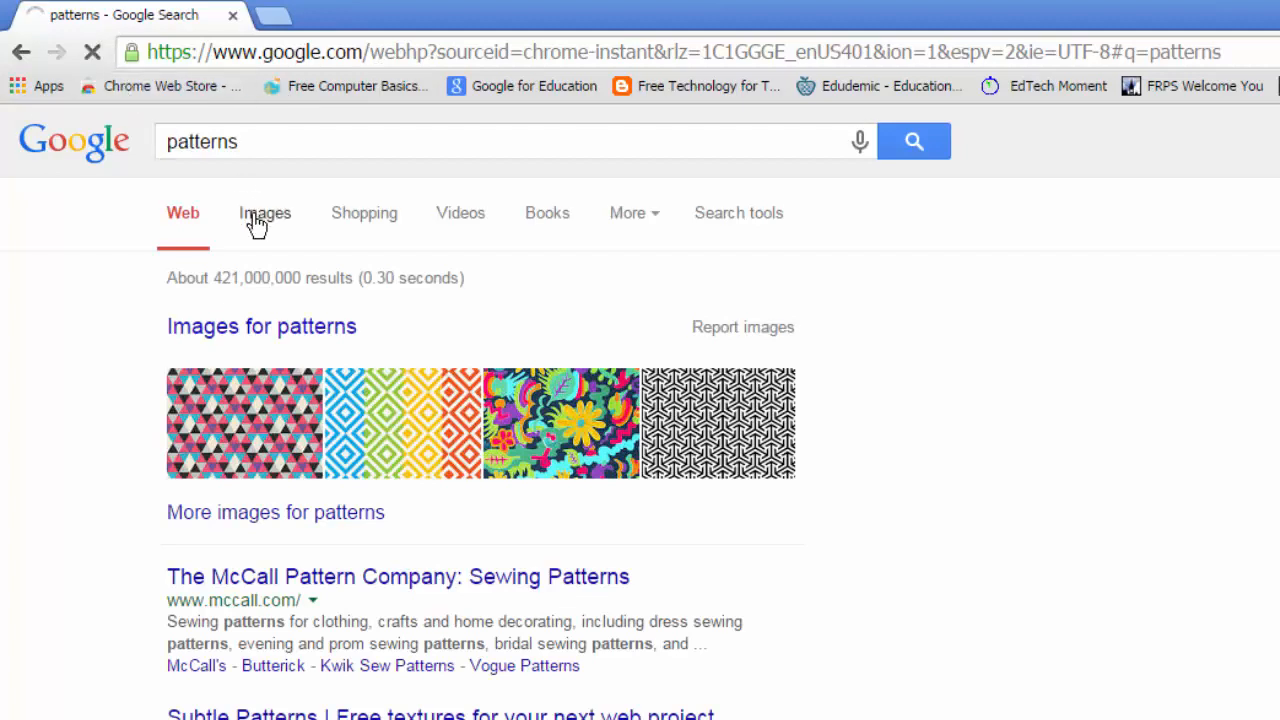
Filter the image results to Medium size and purple colour using Search tools.
click(264, 212)
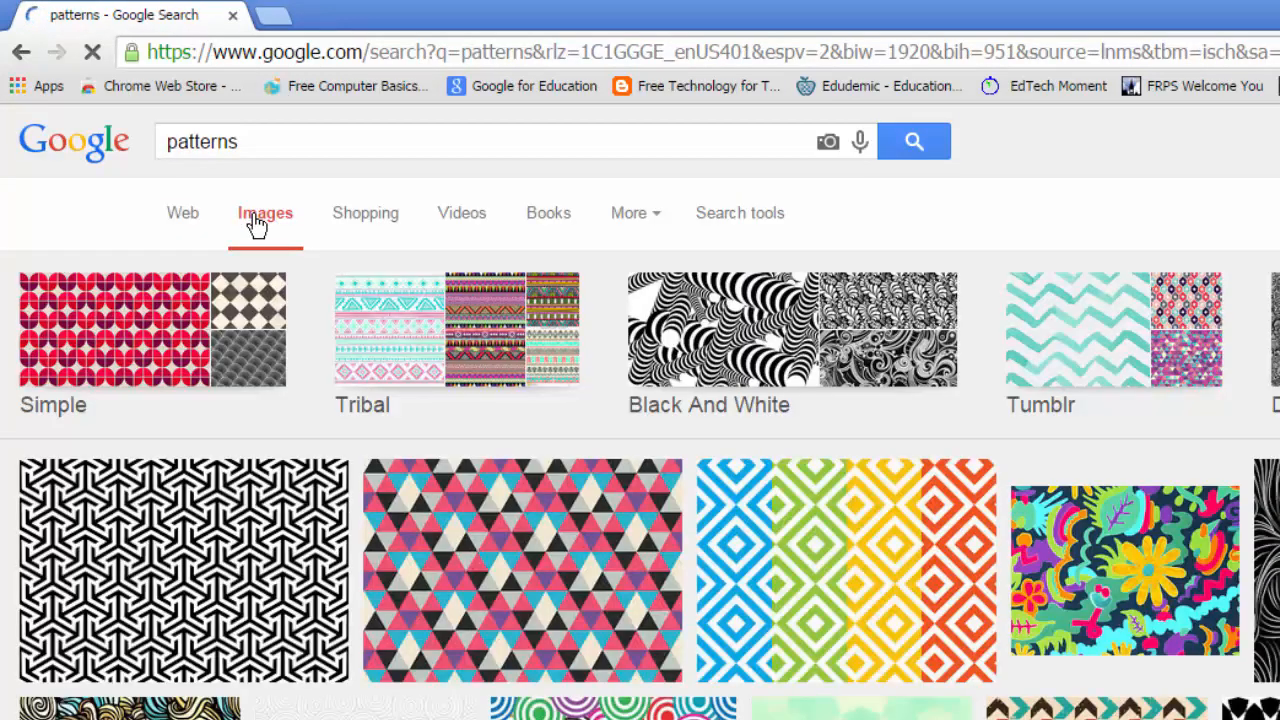
mouse_move(740, 212)
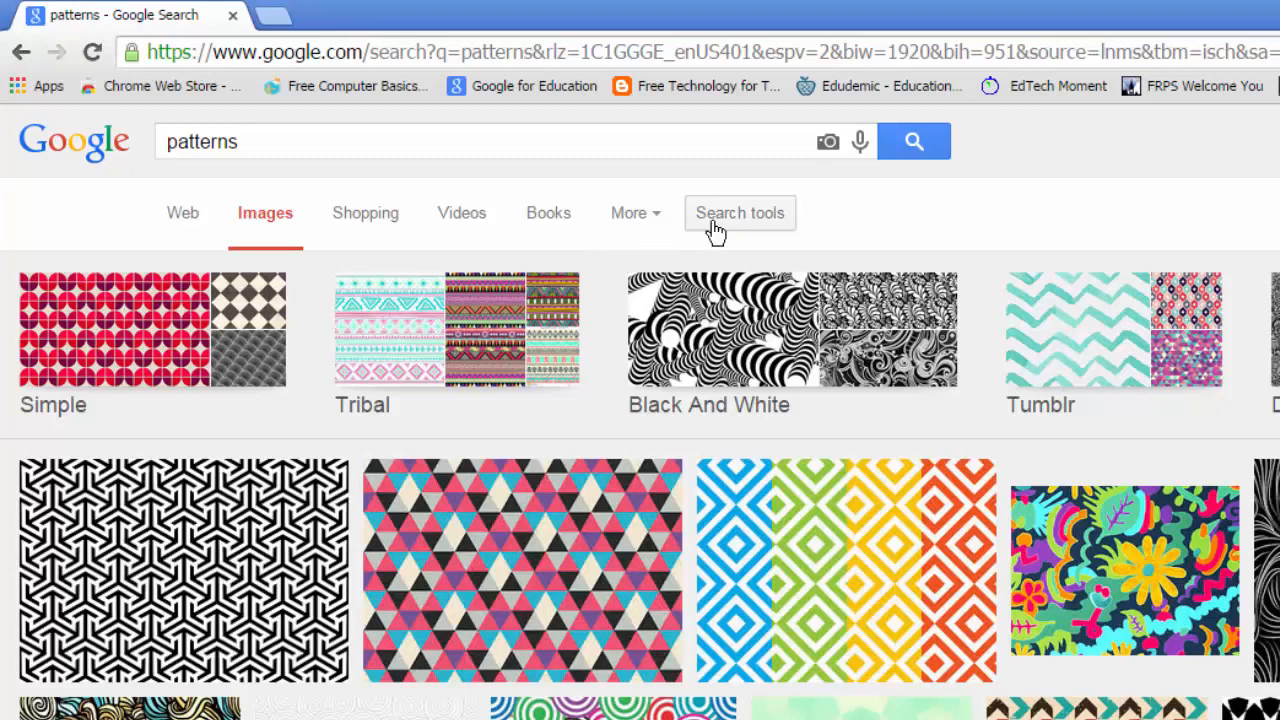
click(740, 212)
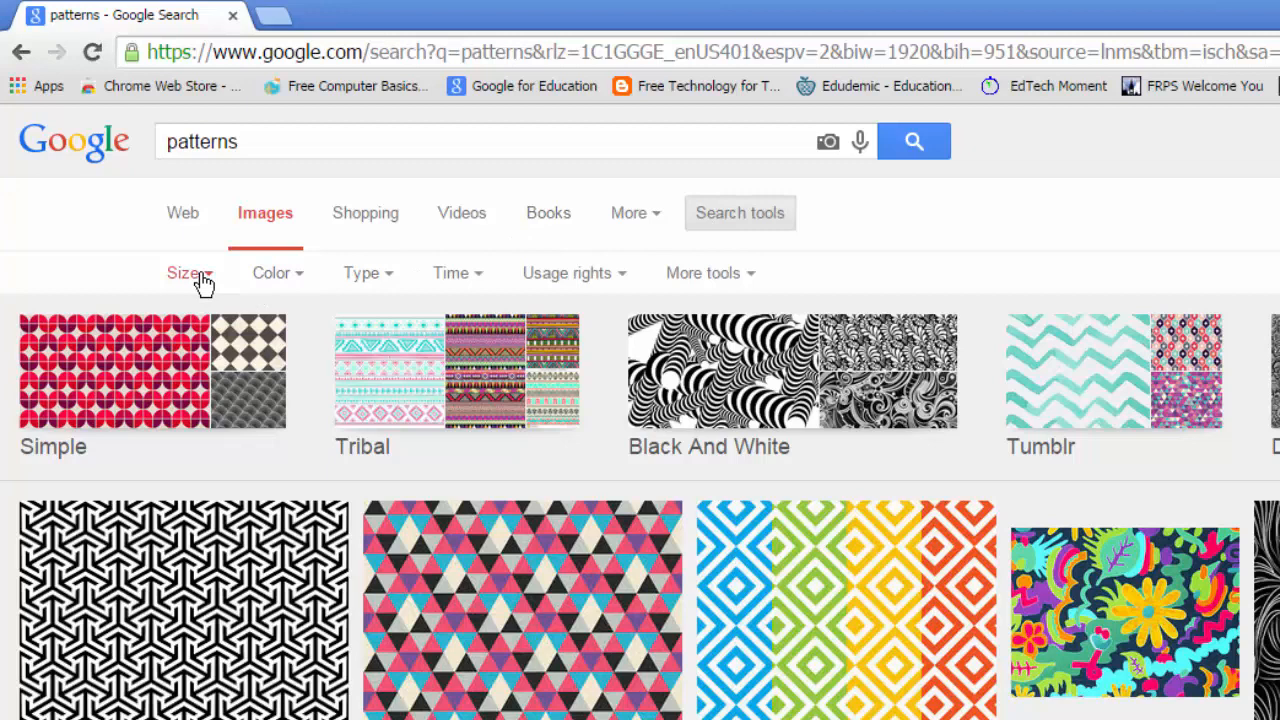
click(184, 272)
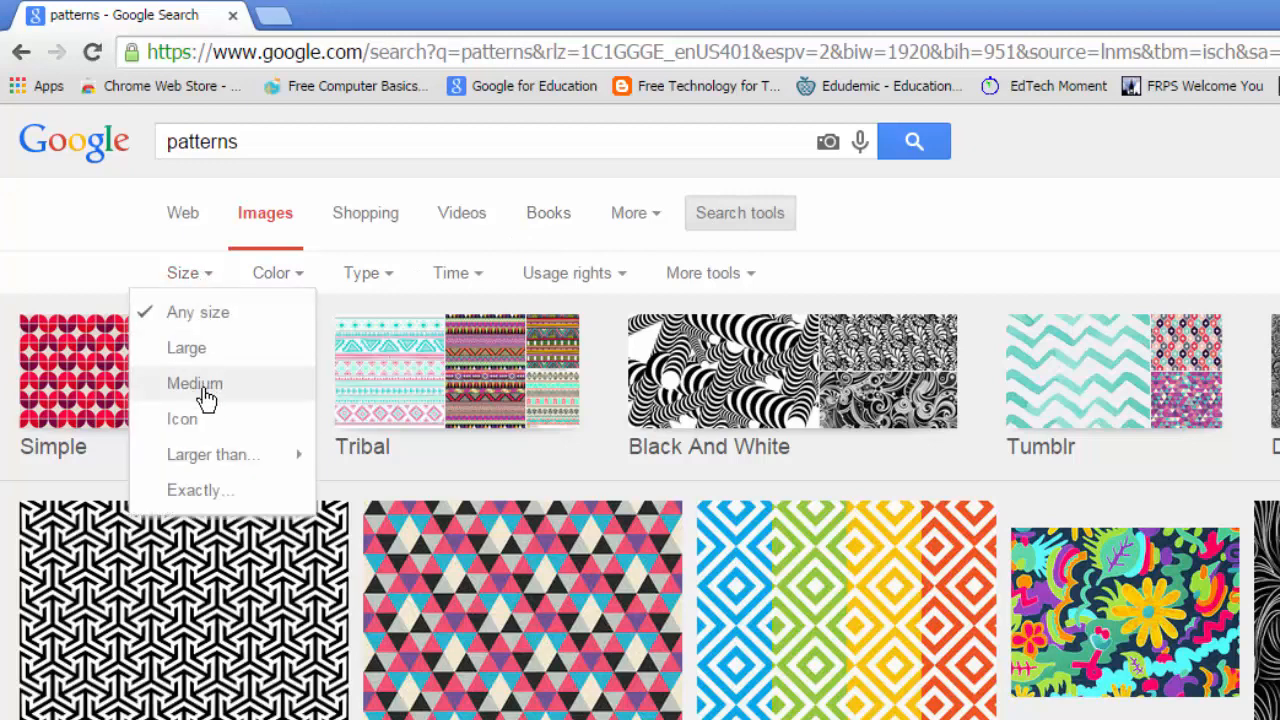
click(194, 384)
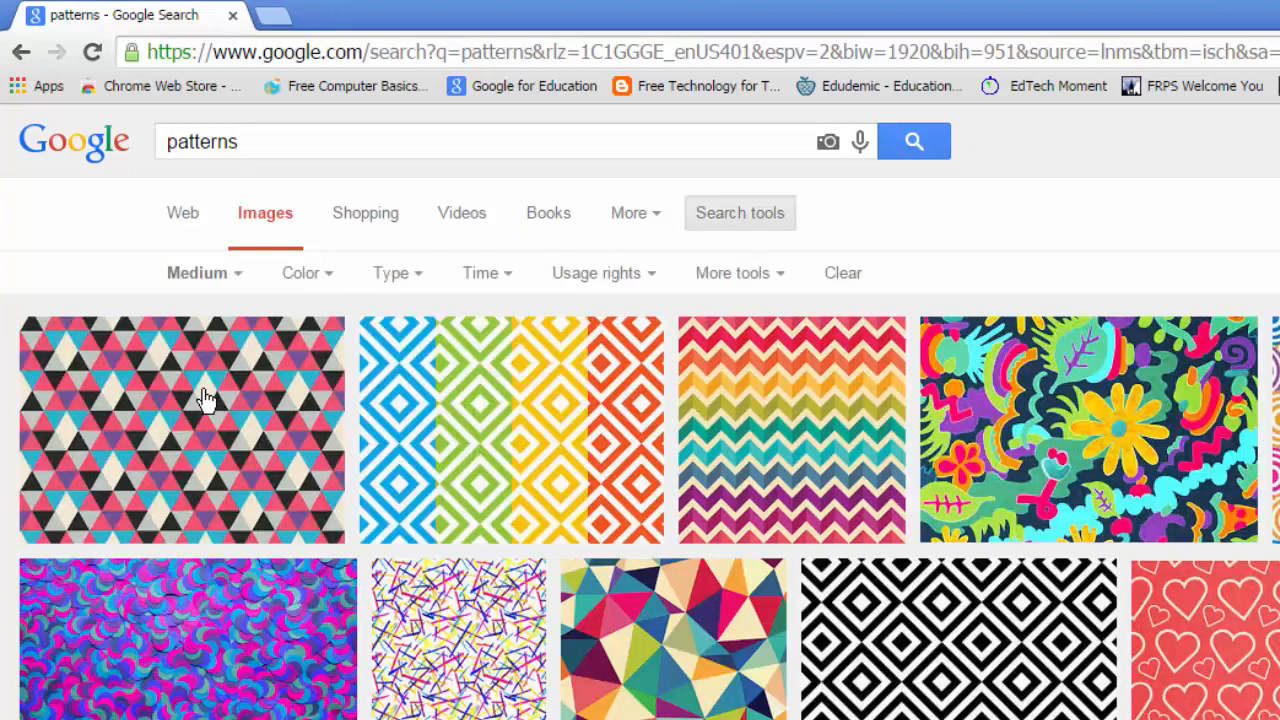
mouse_move(328, 288)
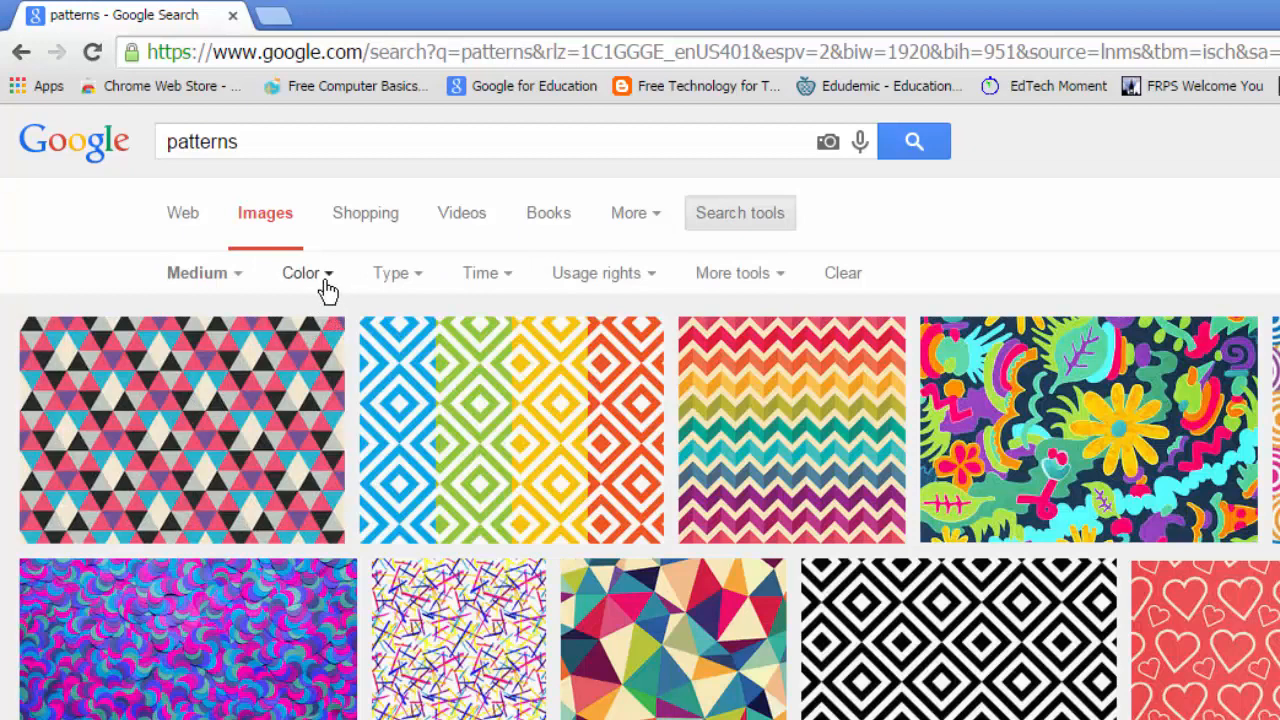
click(302, 272)
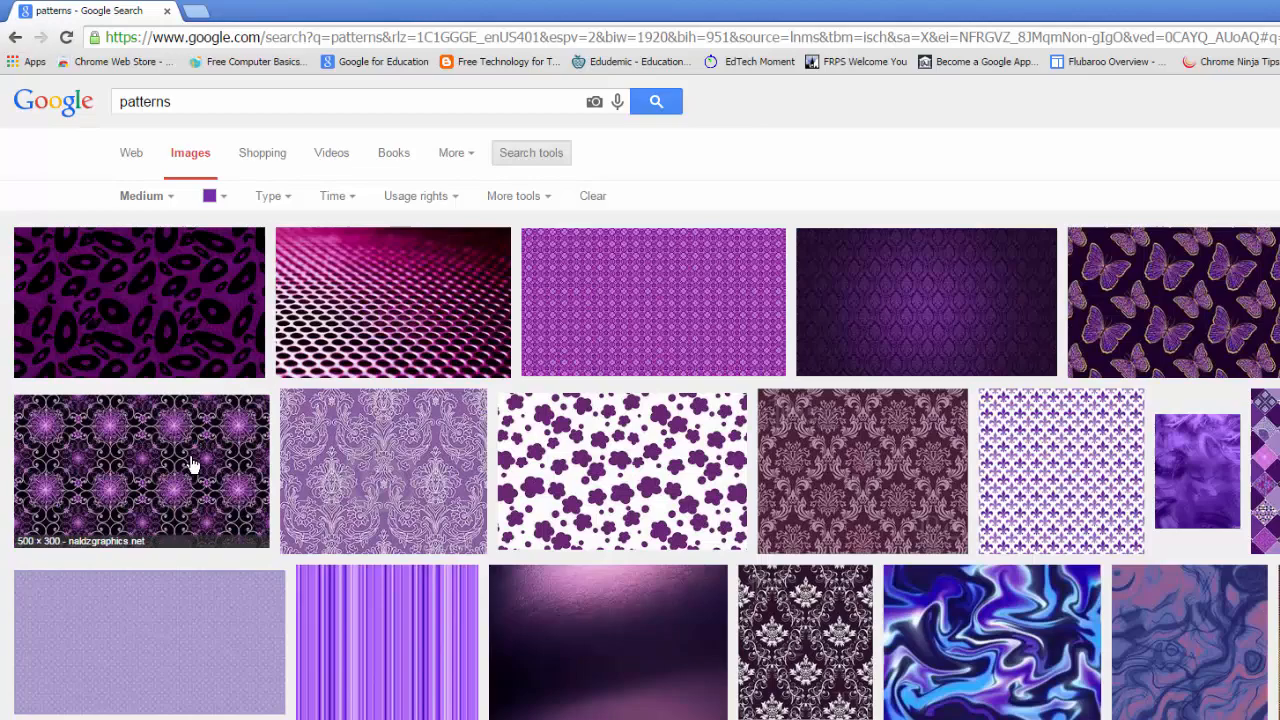
Save the purple ornamental mandala pattern image to the desktop.
click(140, 470)
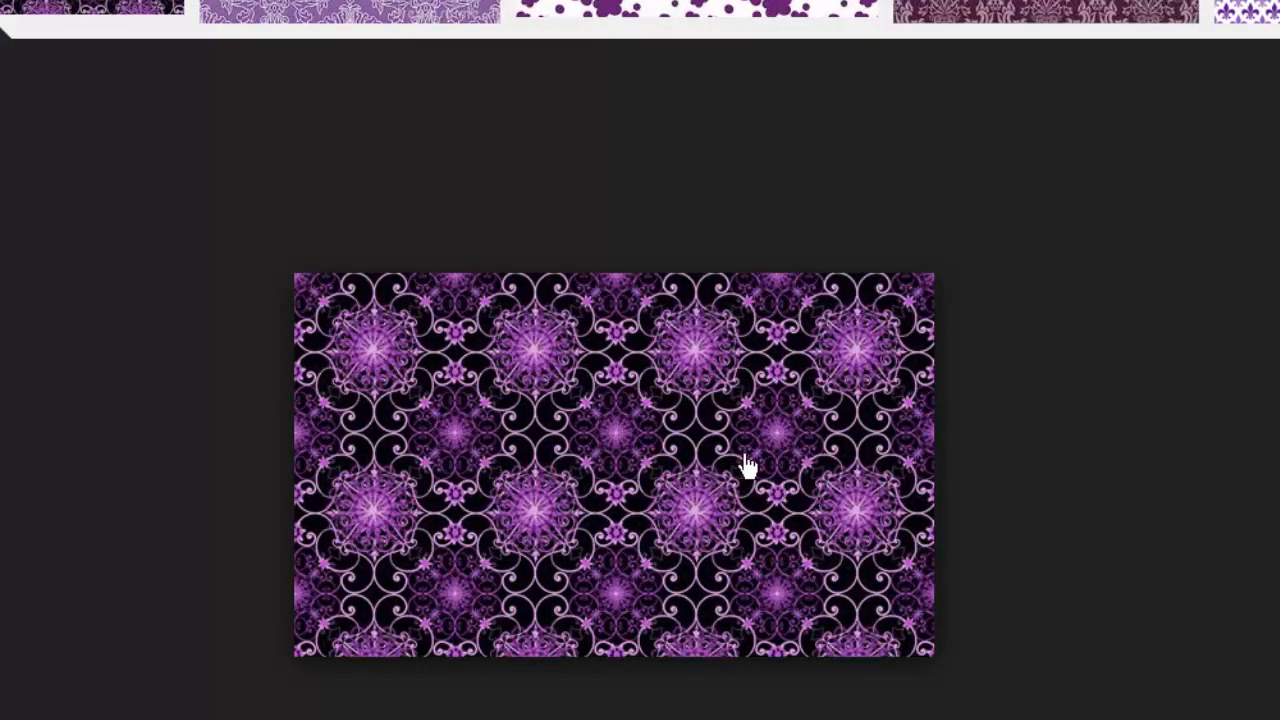
right_click(744, 464)
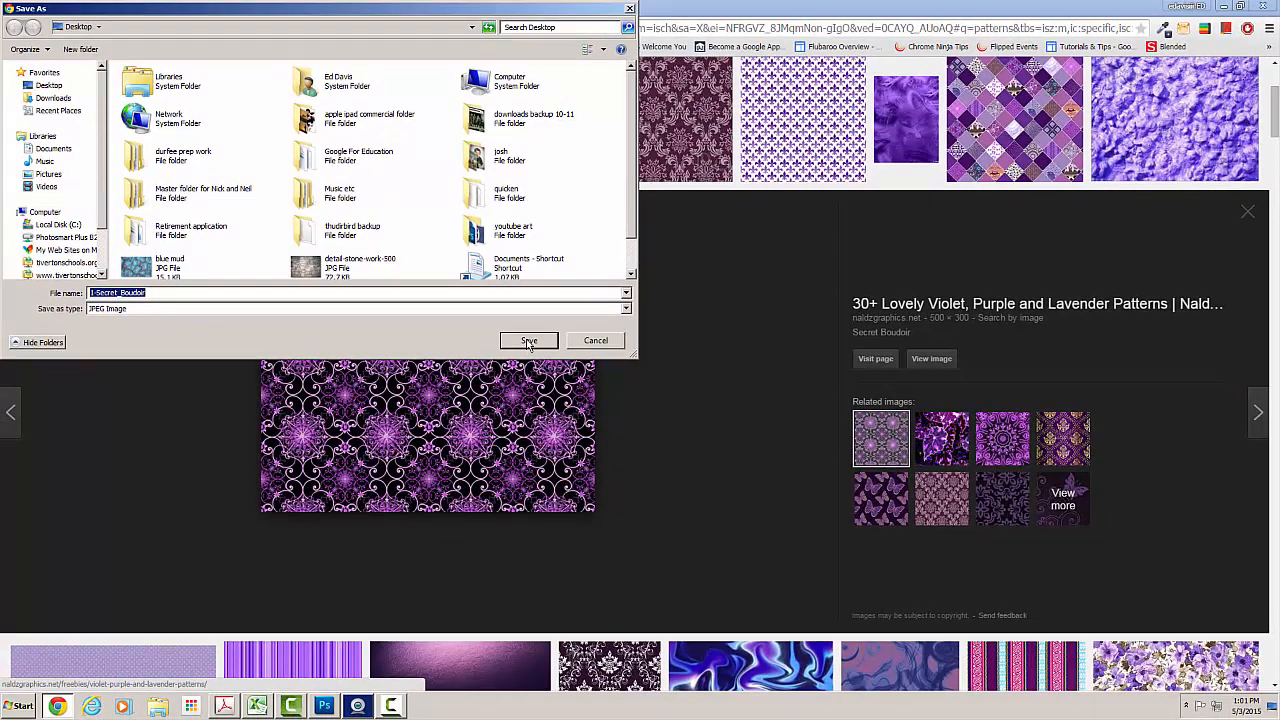
click(528, 340)
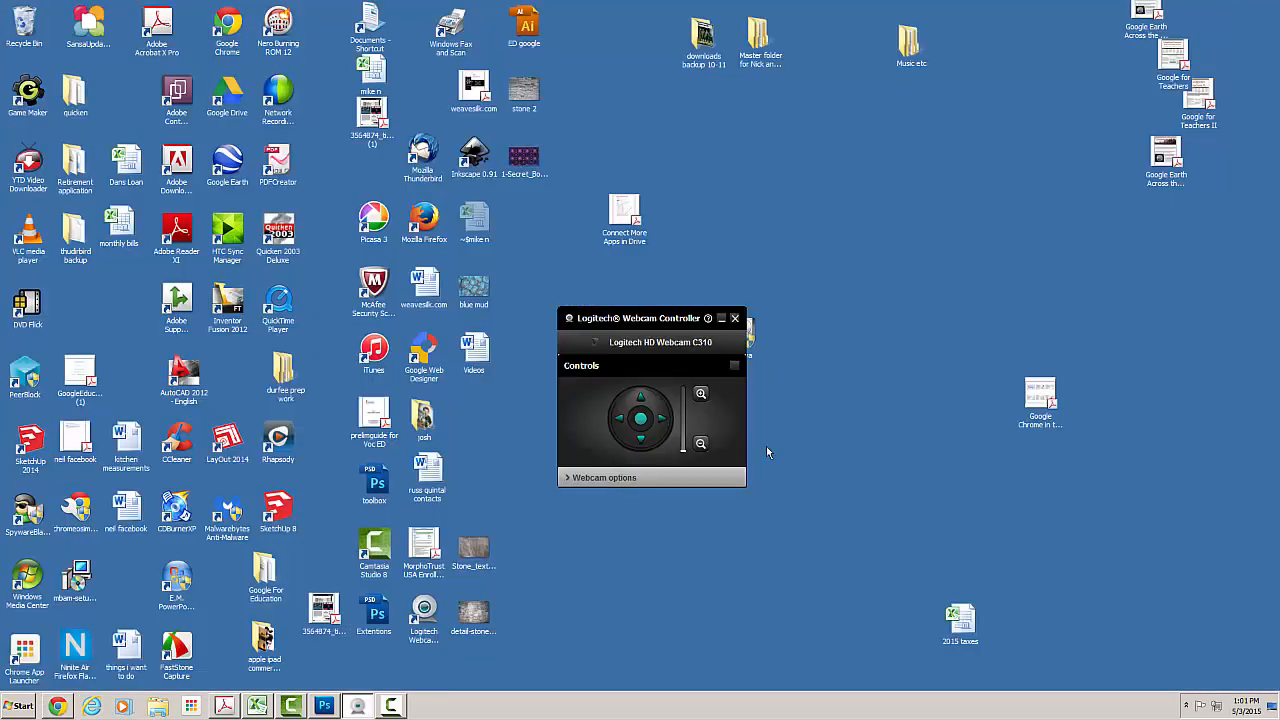
Open the downloaded 1-Secret_Boudoir image from the desktop in Photoshop.
click(324, 706)
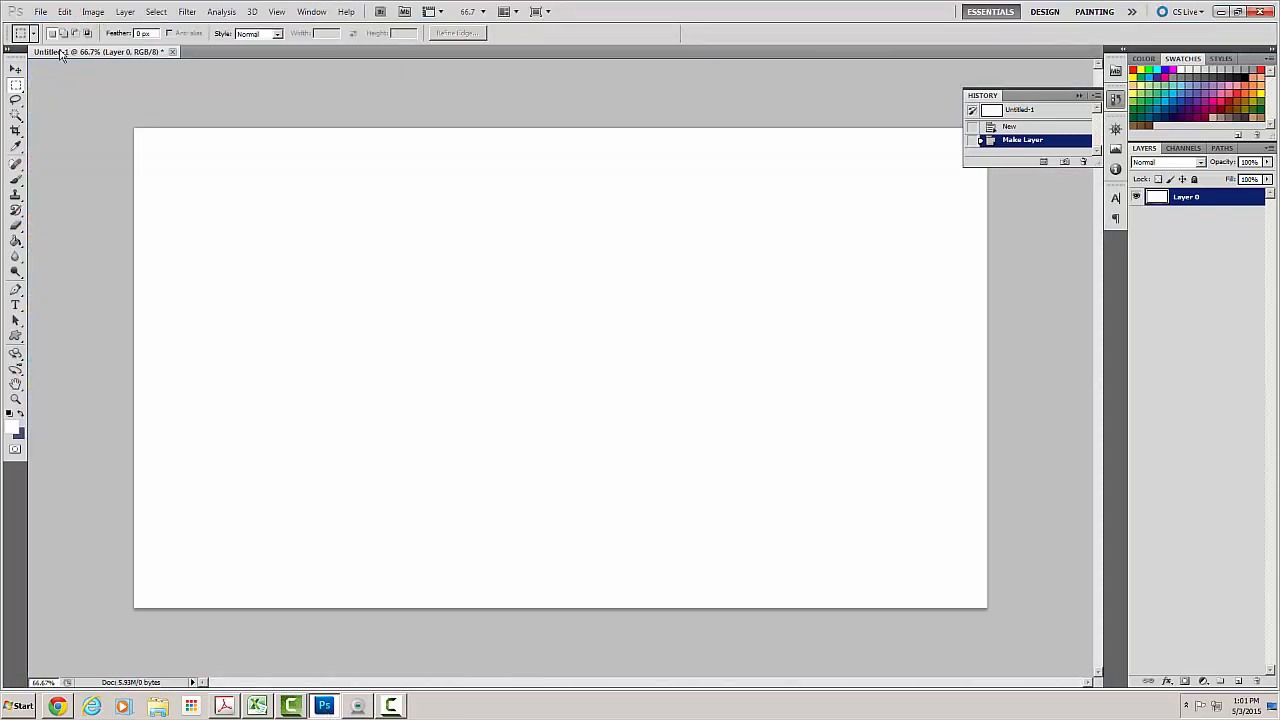
click(40, 12)
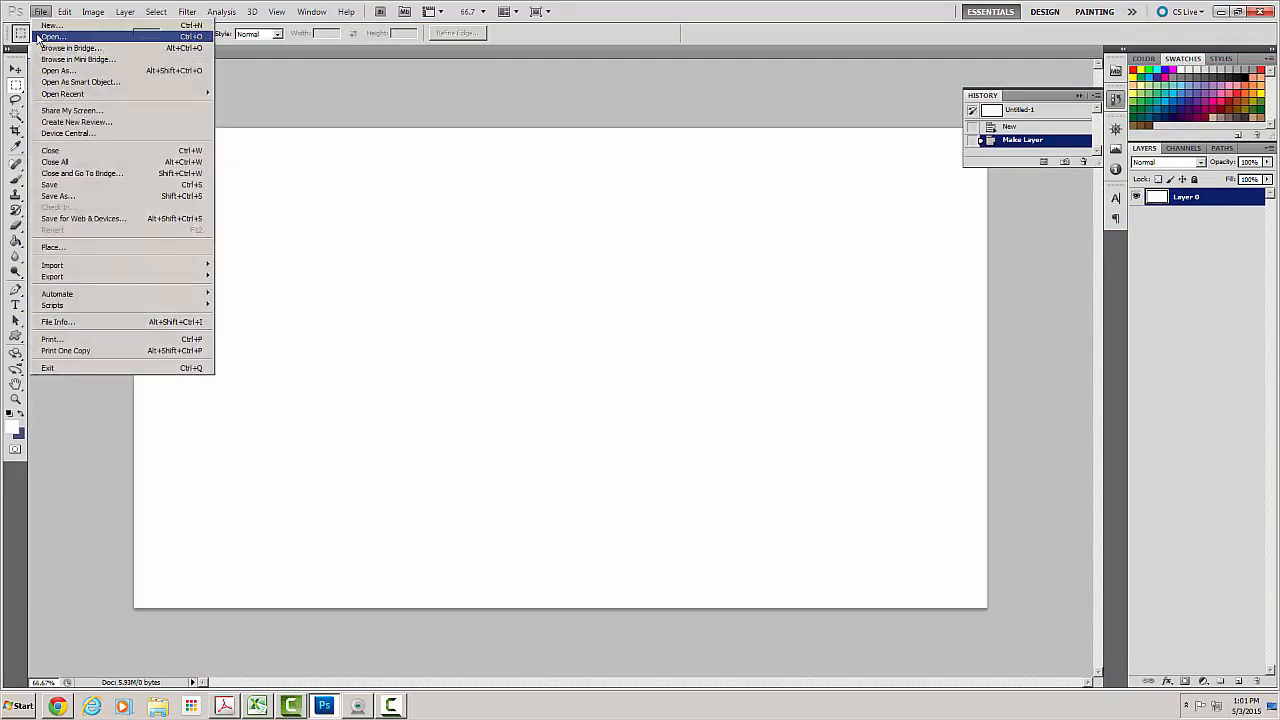
click(52, 36)
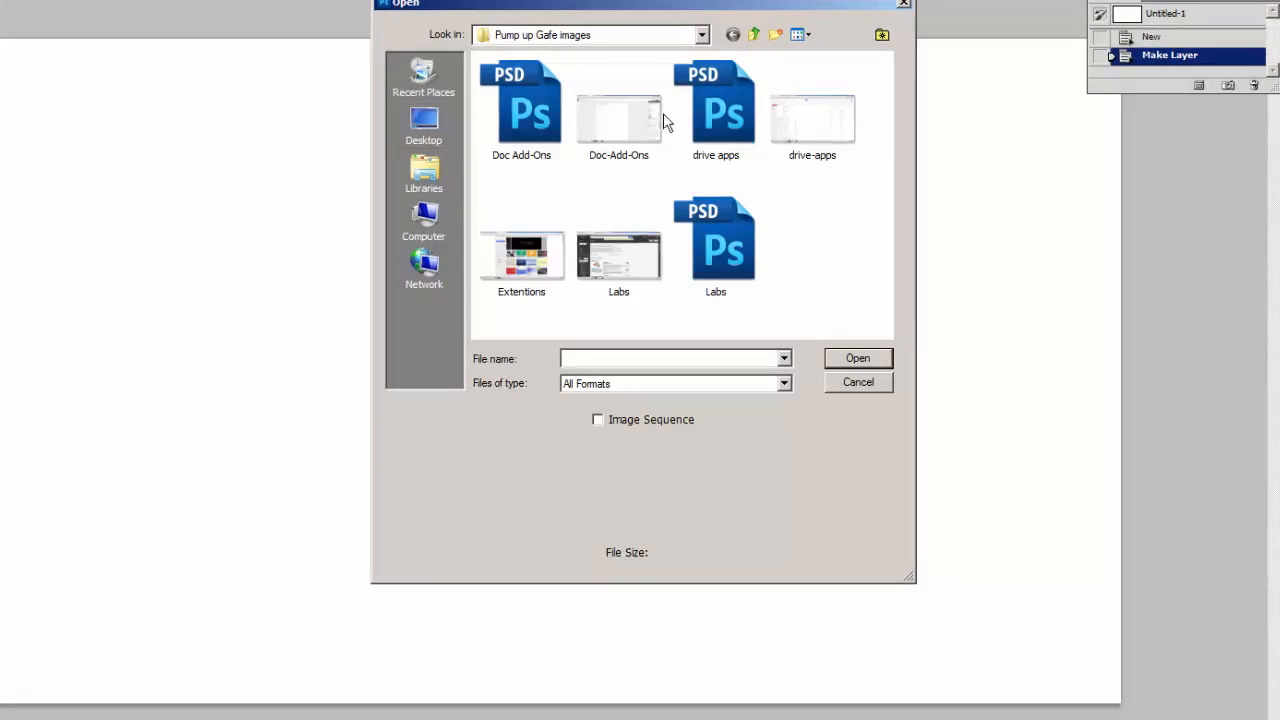
click(424, 124)
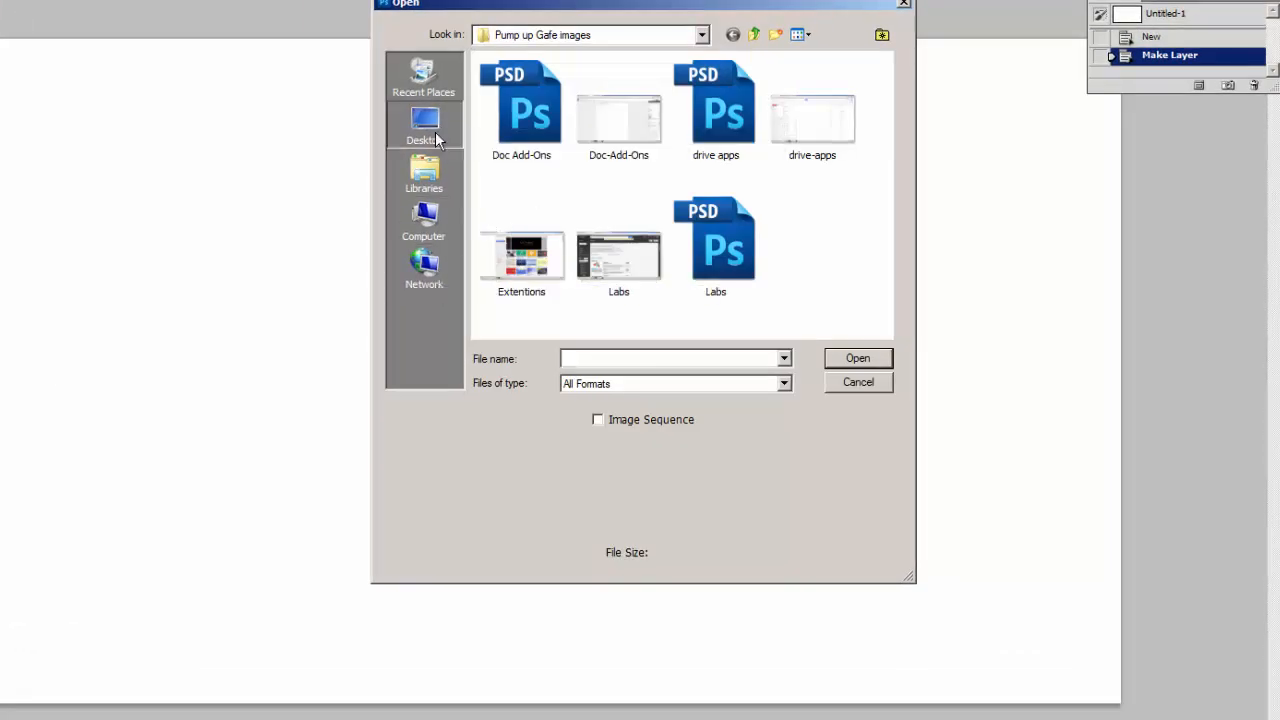
click(424, 124)
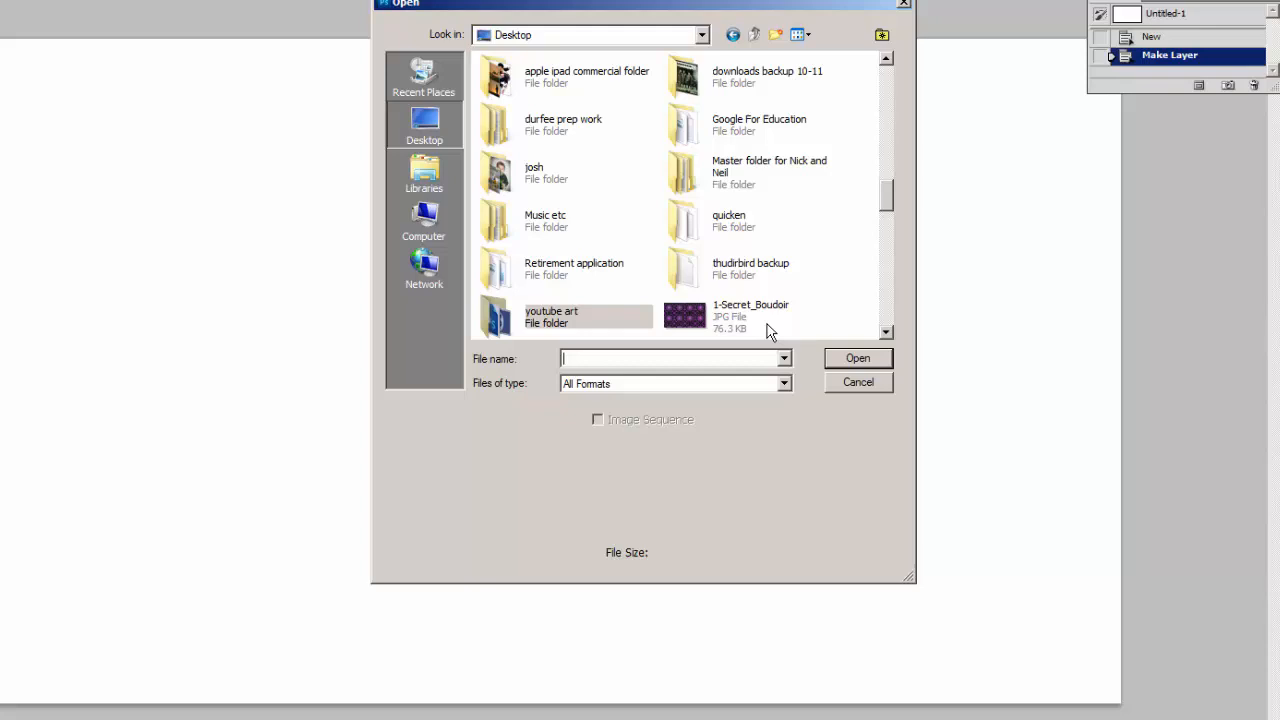
click(856, 358)
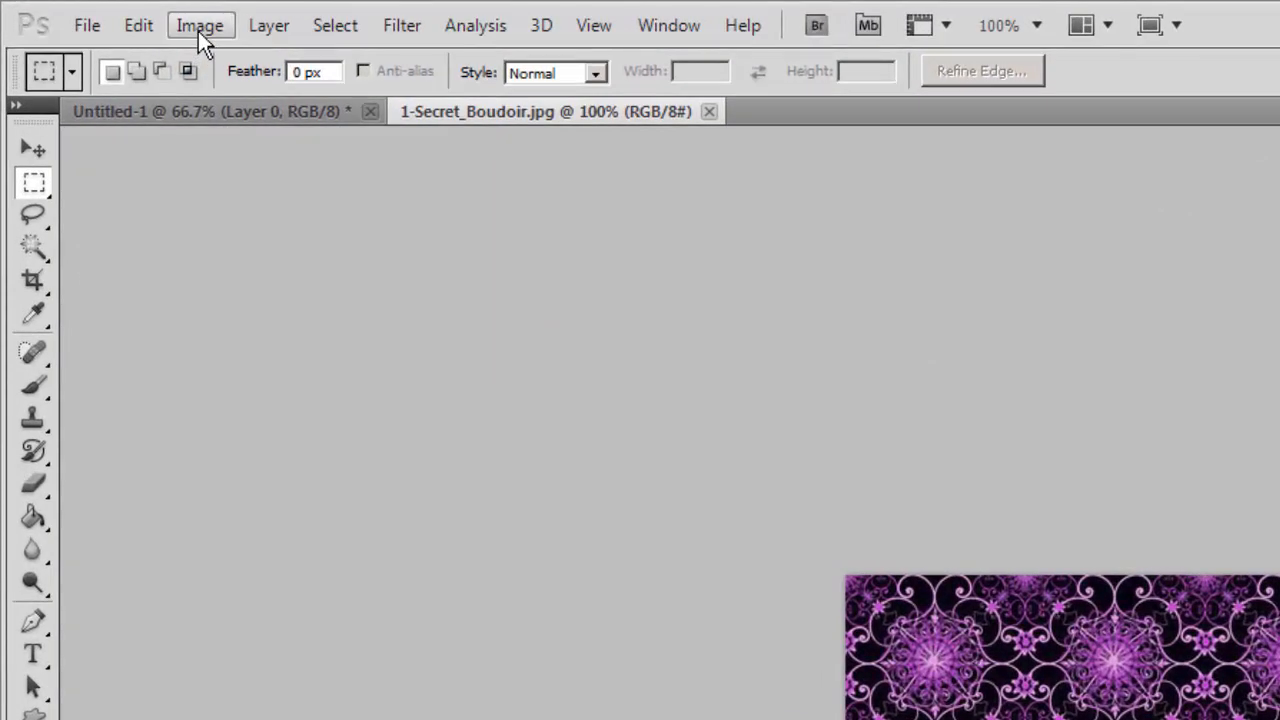
Define the image as a pattern preset named 1-Secret_Boudoir.jpg via Edit > Define Pattern.
click(138, 24)
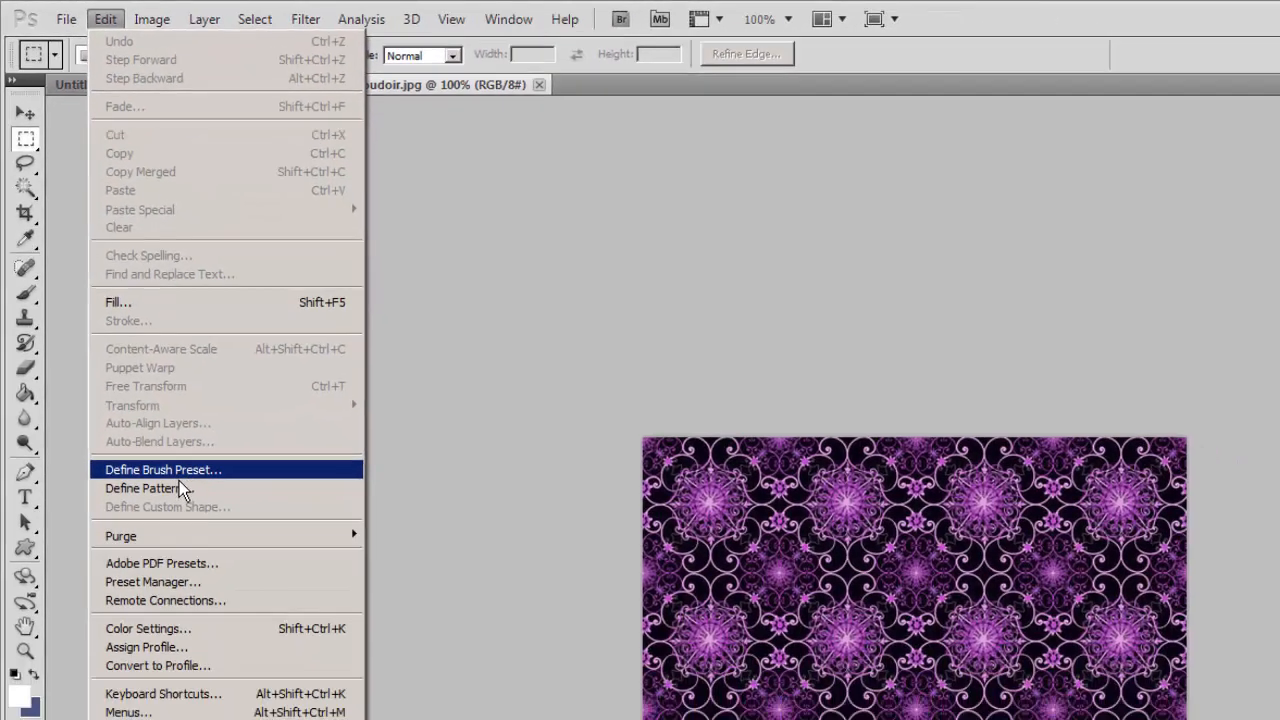
click(144, 488)
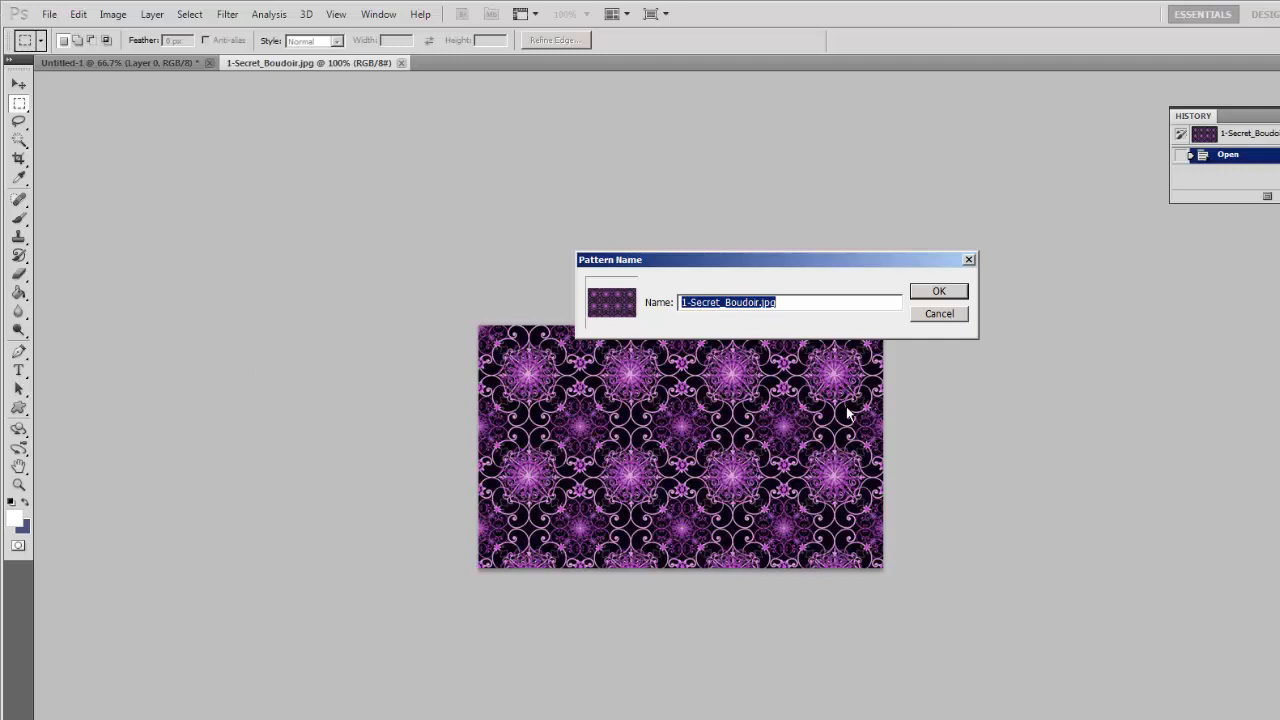
click(938, 292)
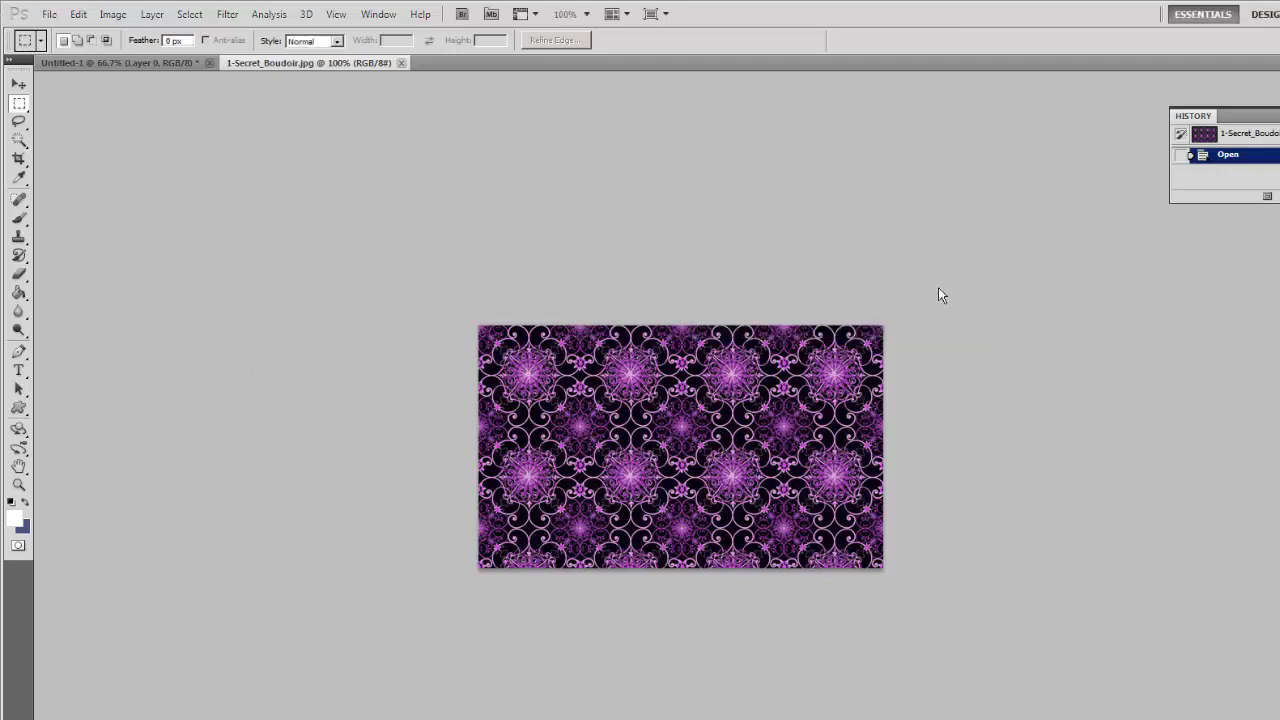